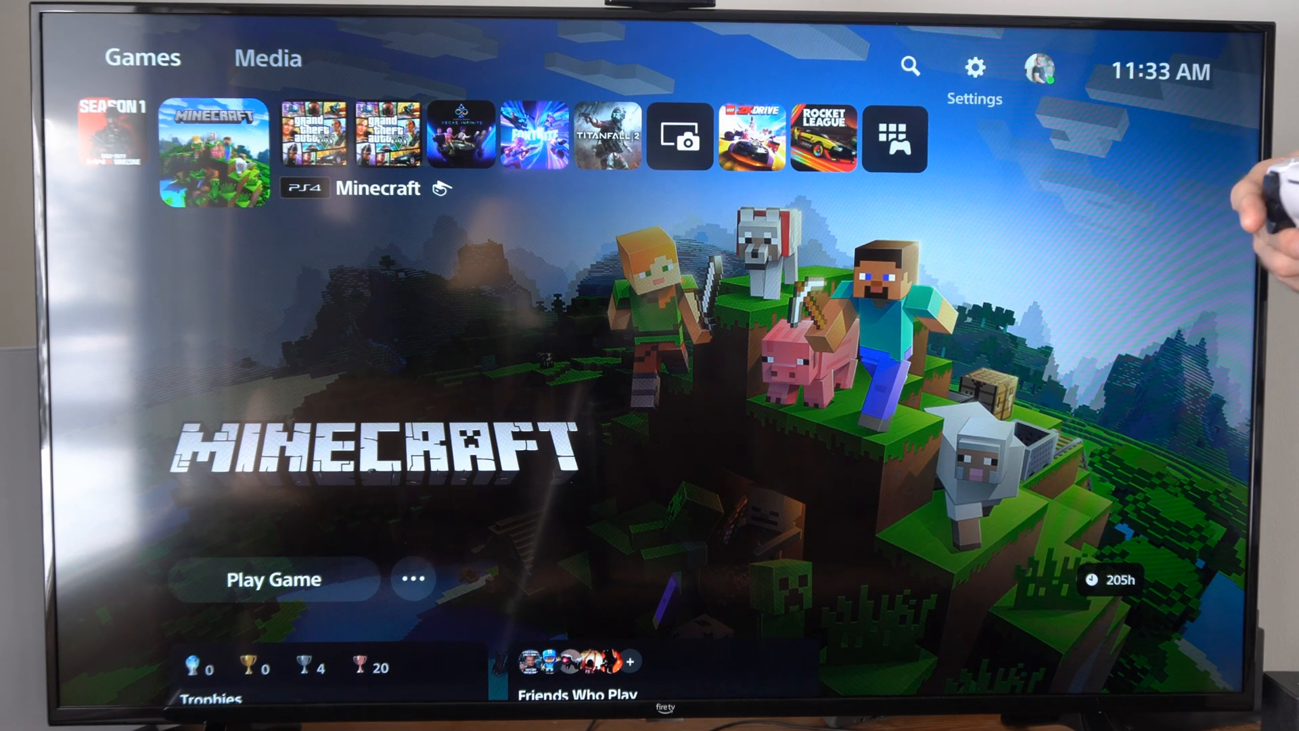
Open Settings from the home screen and scroll down to Voice Command (Preview)
left_click(975, 67)
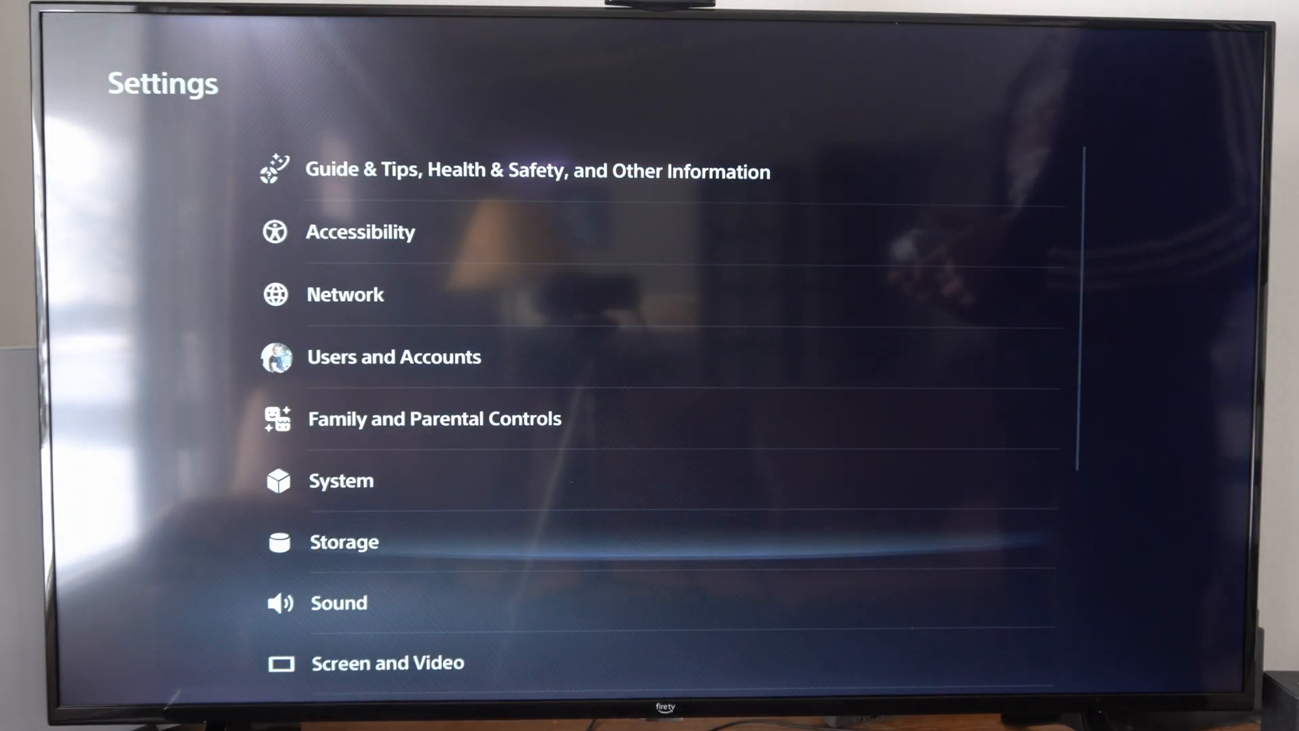
scroll("down", 3)
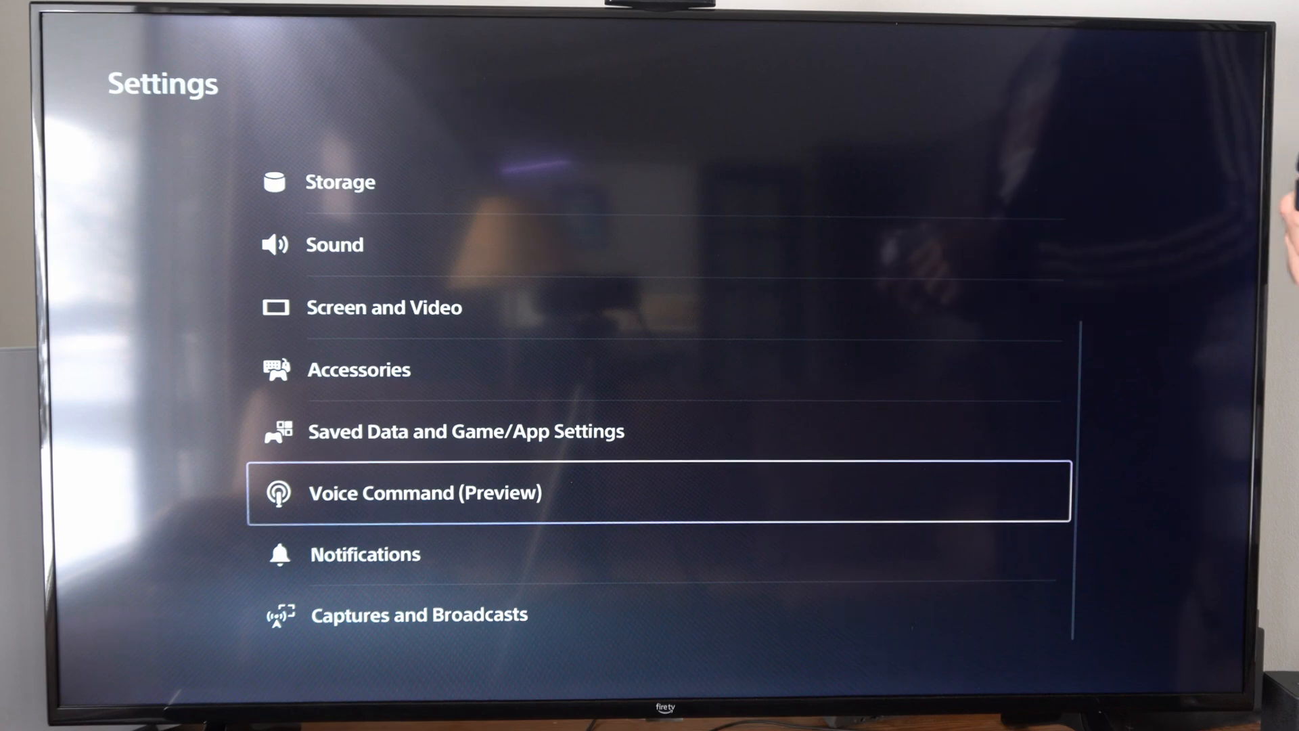
Switch on Enable Voice Command in the Voice Command (Preview) page and confirm
left_click(425, 492)
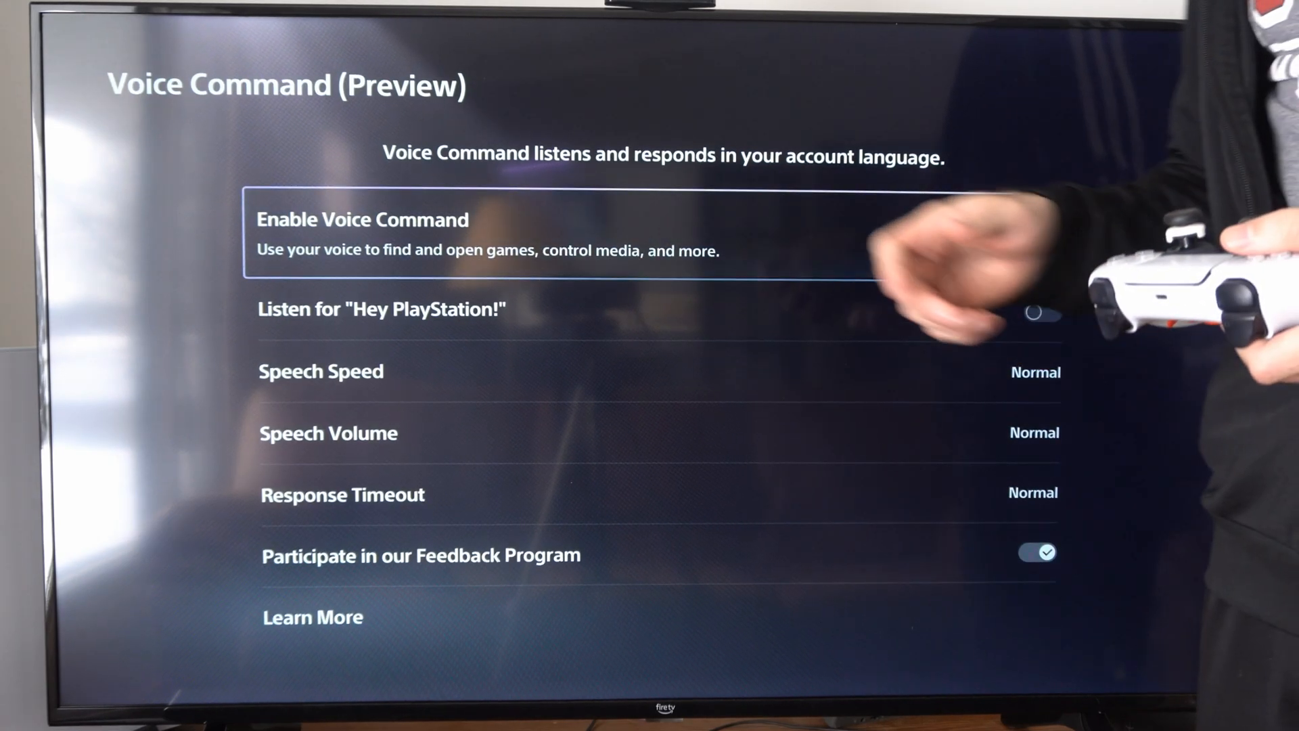
left_click(1045, 224)
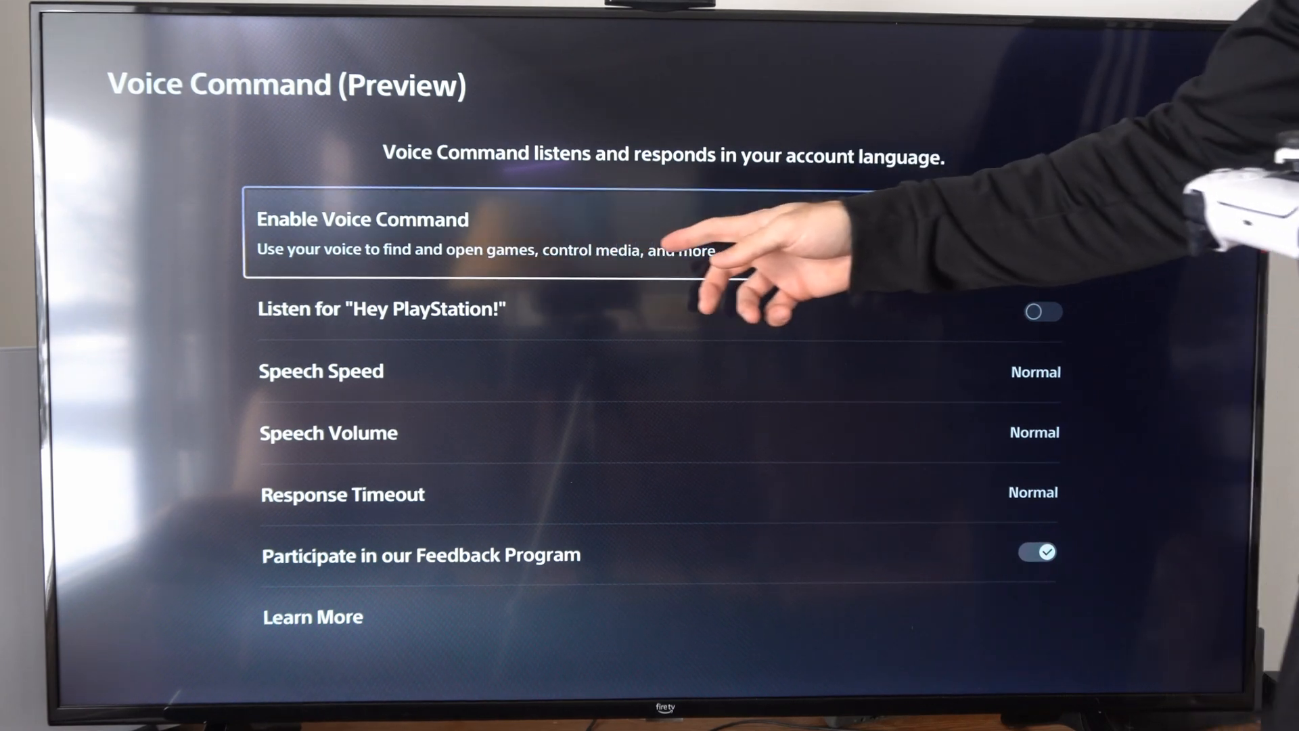
left_click(1045, 224)
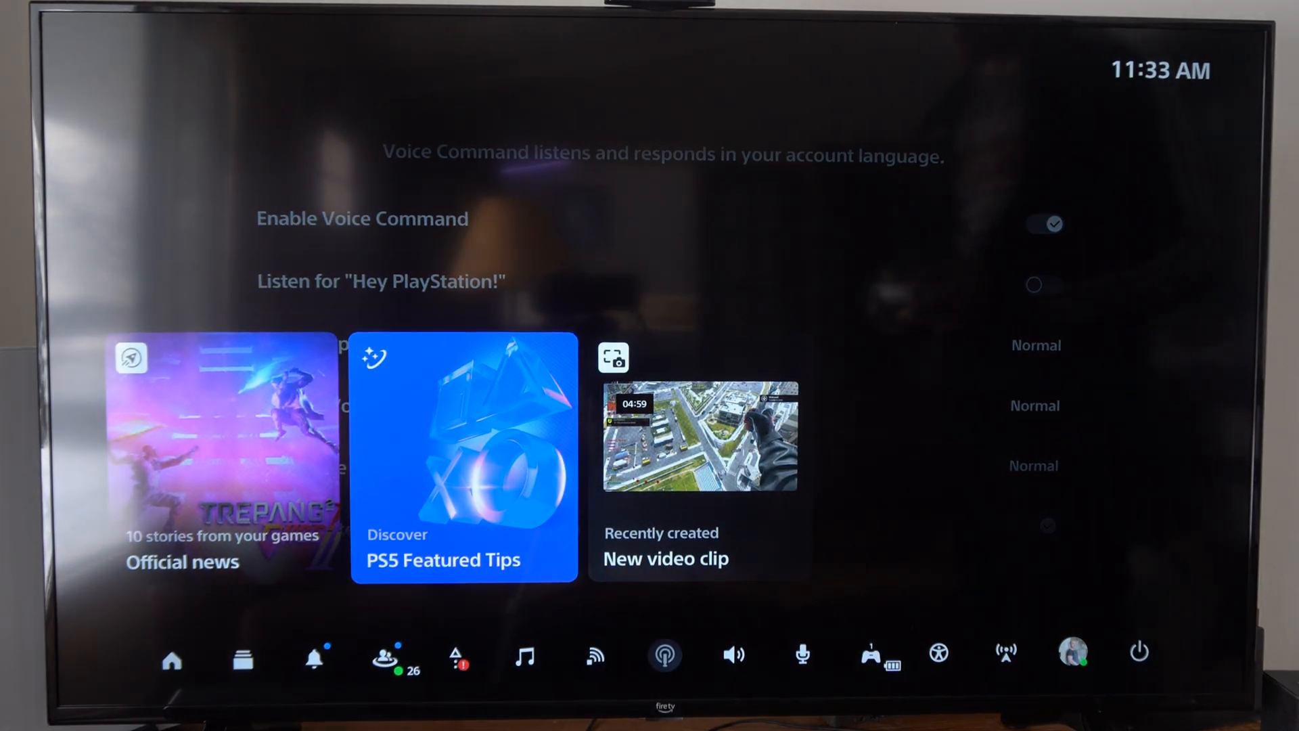
mouse_move(938, 653)
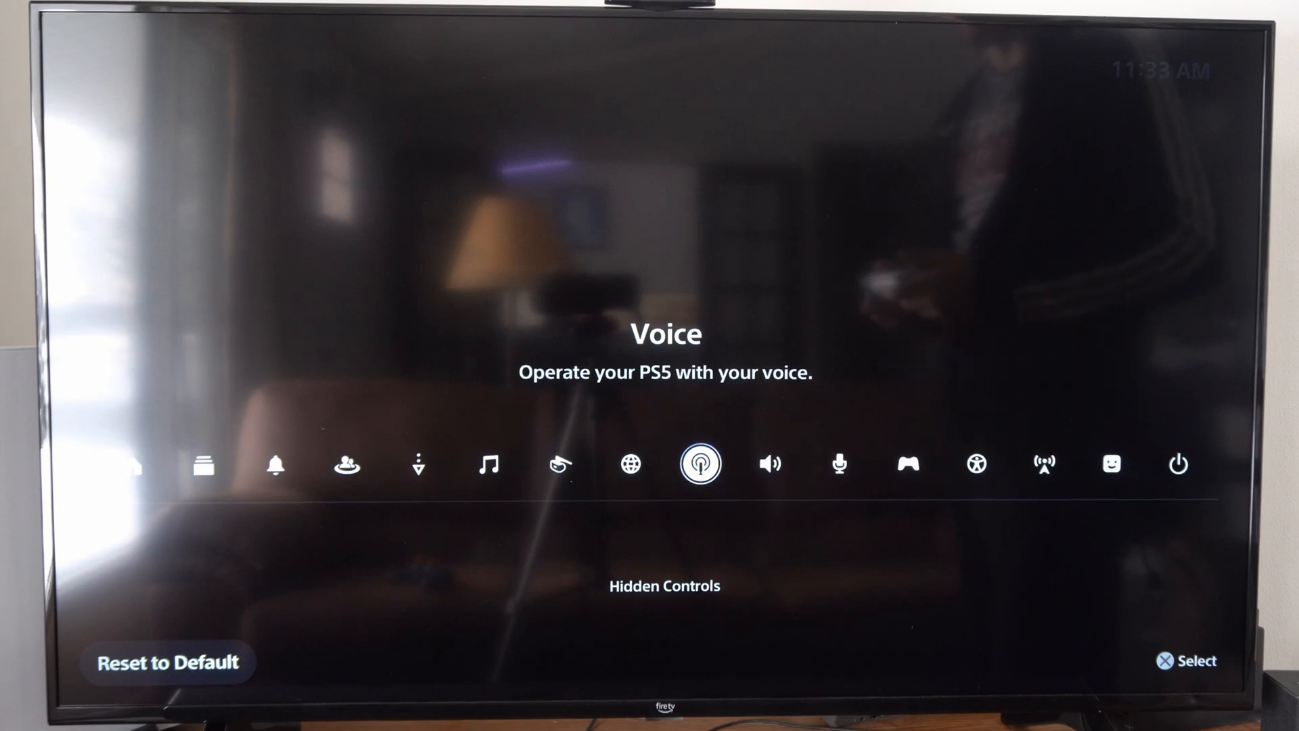
Start Voice Command listening from the Control Center, then dismiss it back to the settings page
left_click(699, 463)
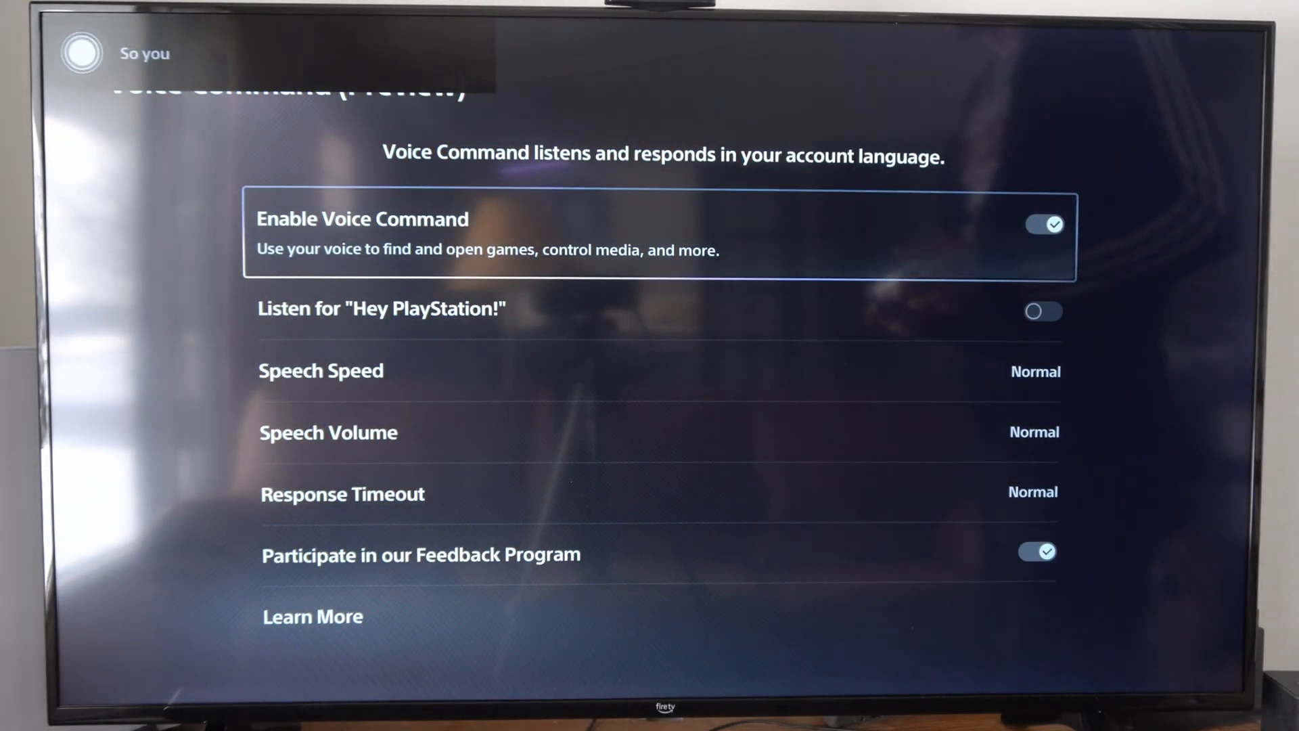
key("down")
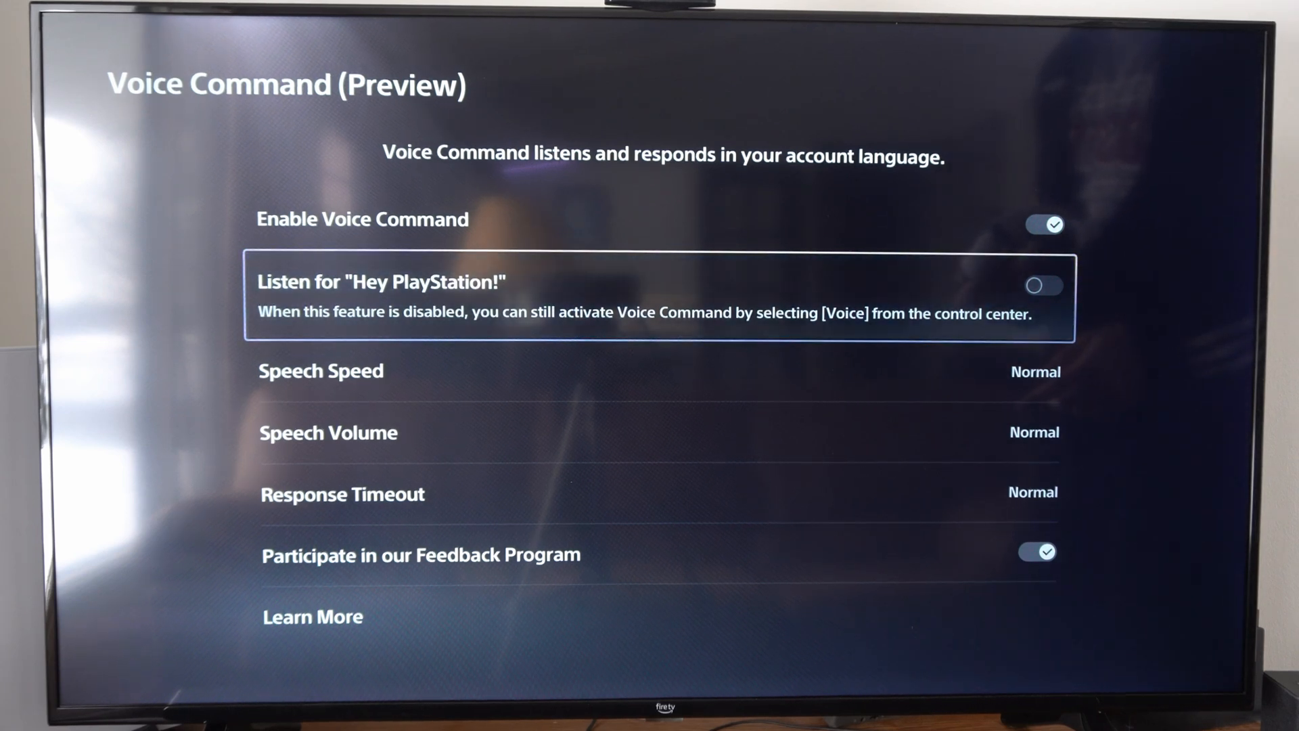
key("down")
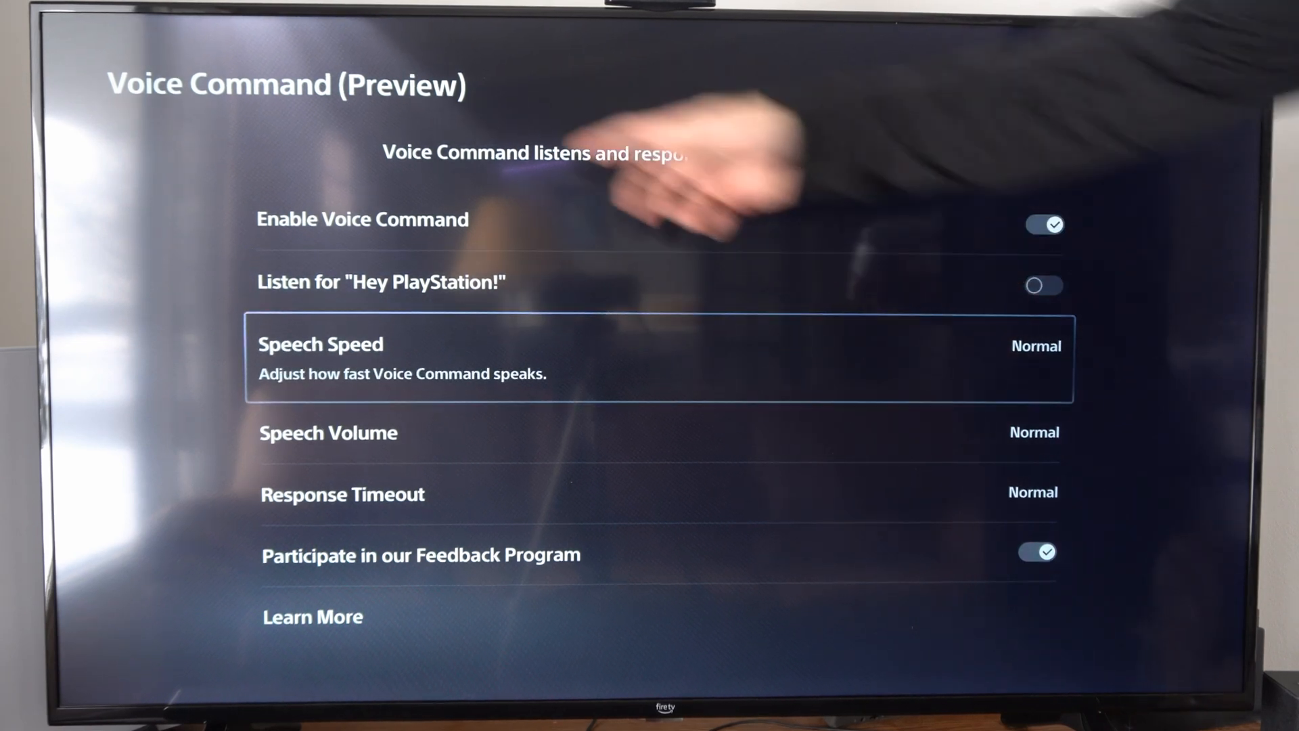
key("Down")
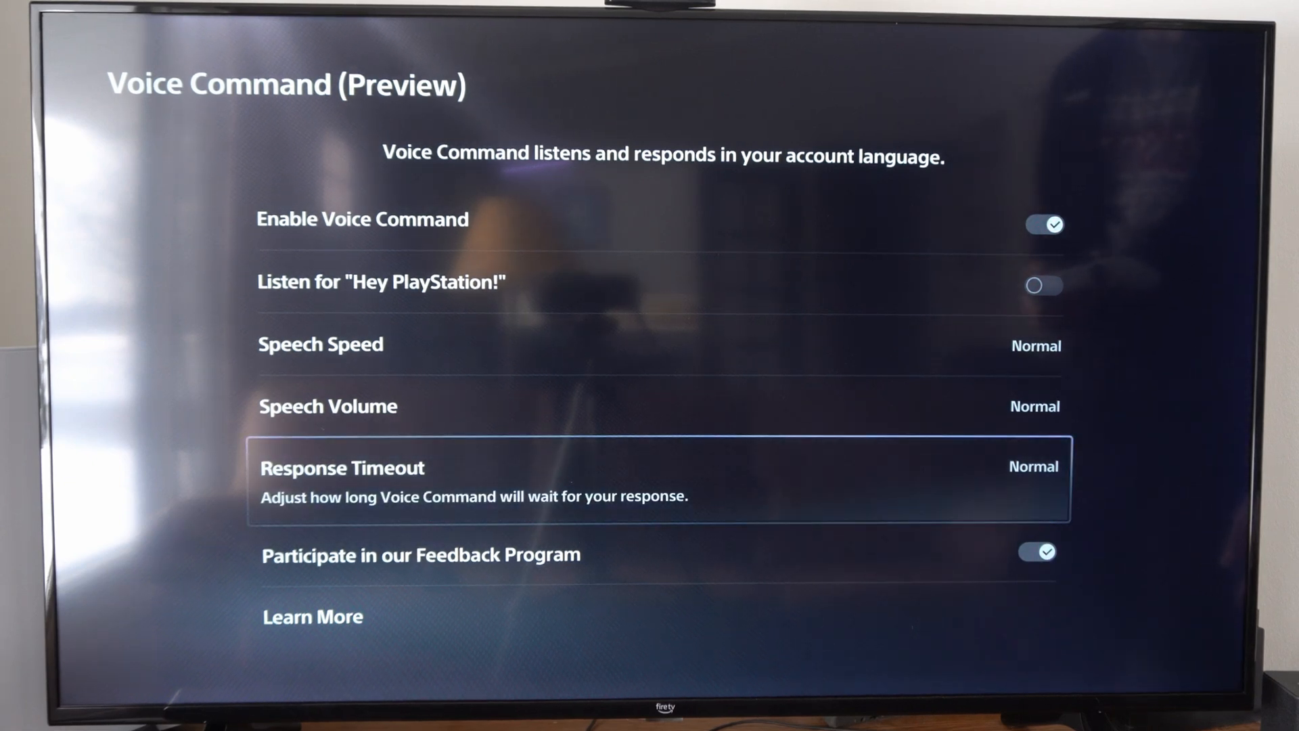
key("Up")
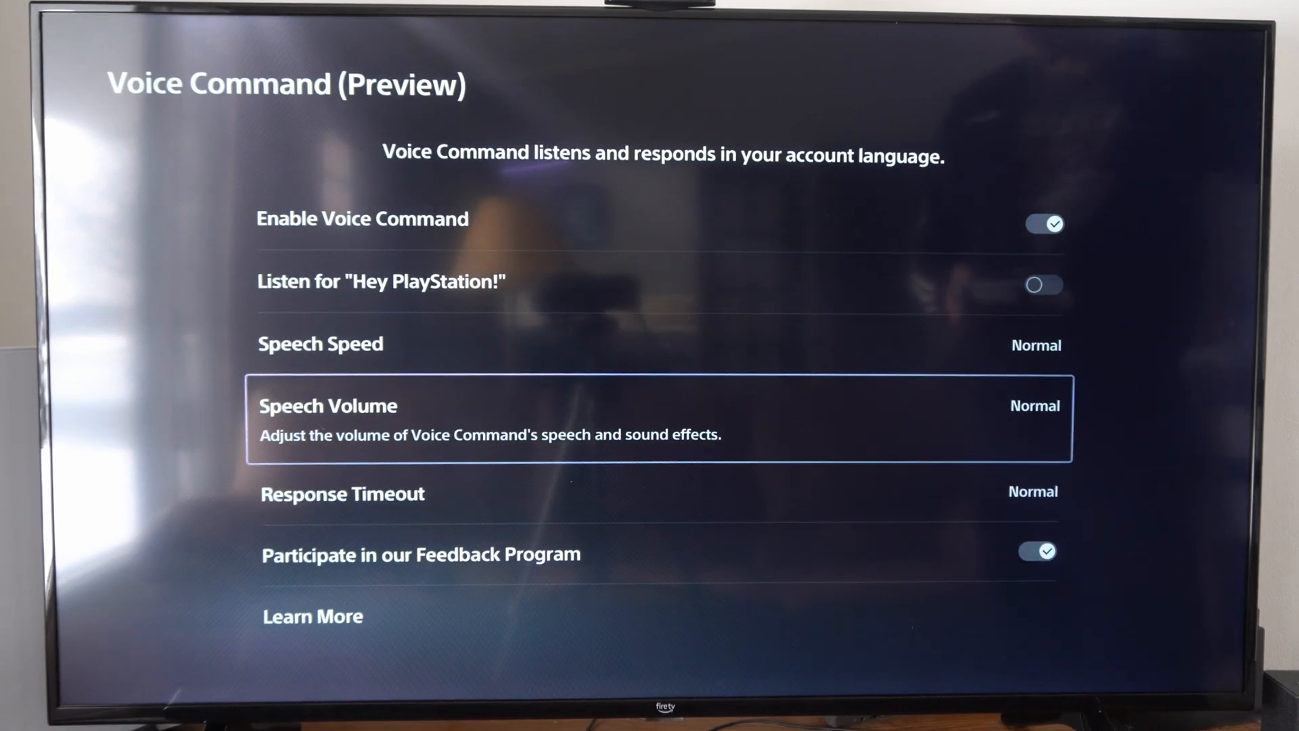